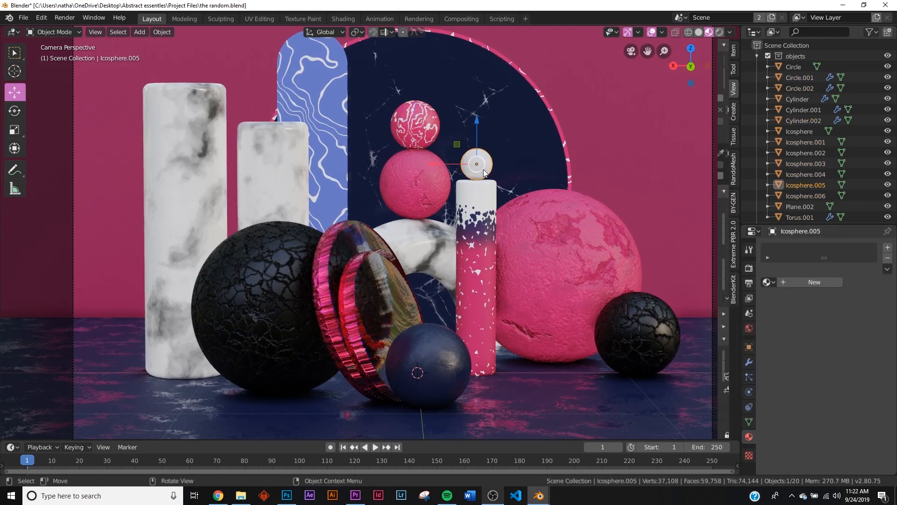
- Give Plane.002 a blue base colour (hex 0025CD) and view its material nodes in Shading
{"action": "left_click", "coordinate": [688, 31]}
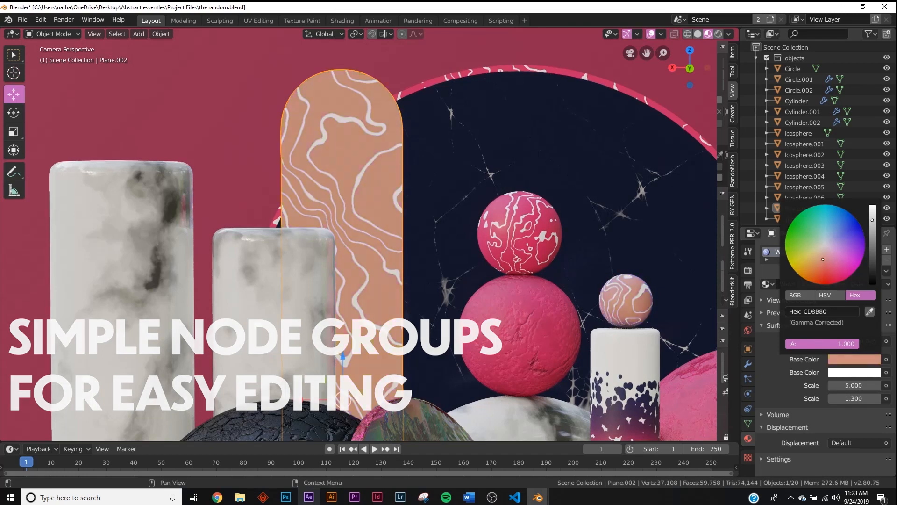
{"action": "left_click", "coordinate": [854, 218]}
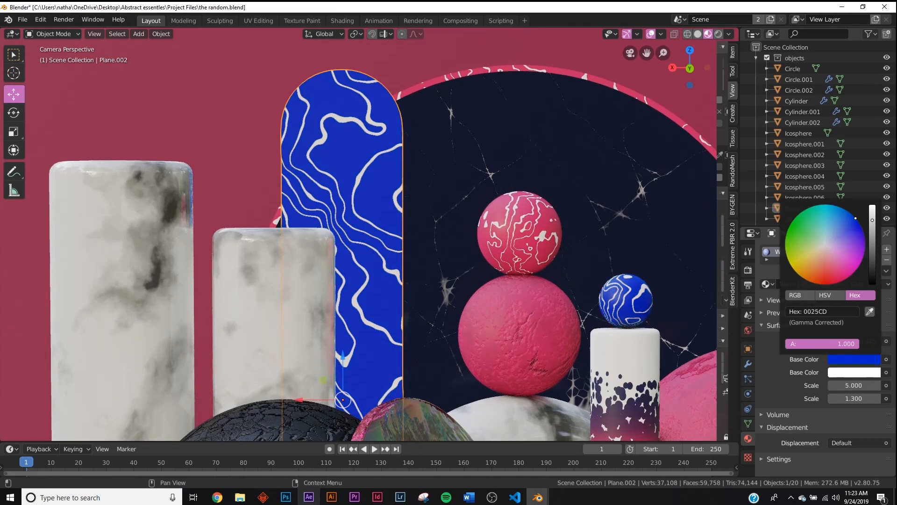
{"action": "left_click", "coordinate": [341, 20]}
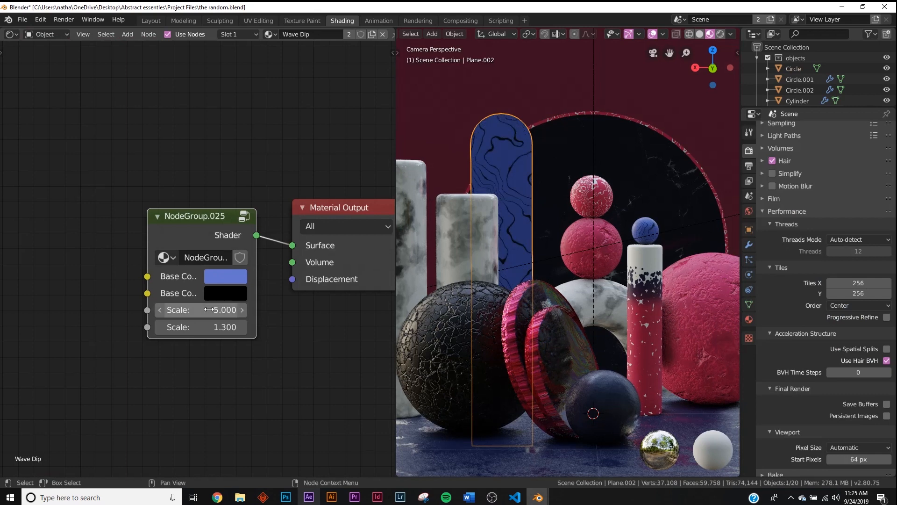
{"action": "left_click", "coordinate": [151, 18]}
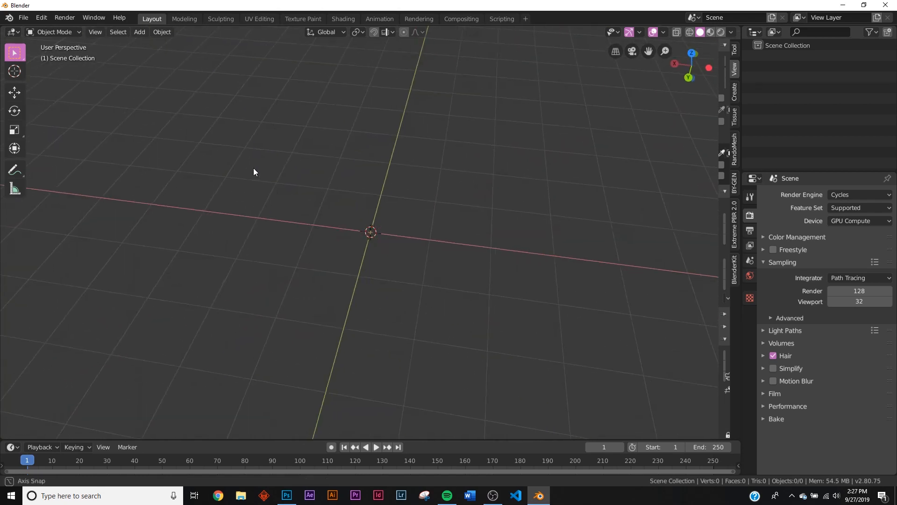
- Append from Abstract essentials > abstract objects.blend, browsing into its Object category for Pads 2
{"action": "left_click", "coordinate": [23, 17]}
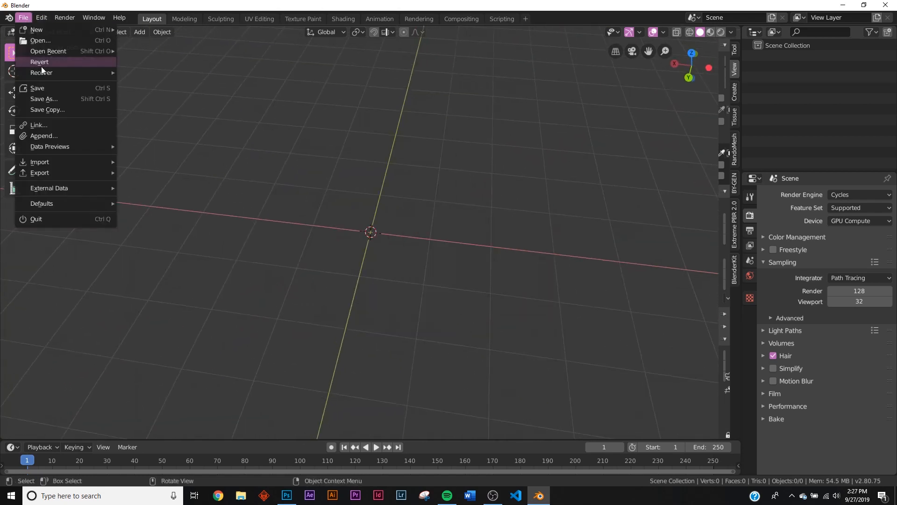
{"action": "left_click", "coordinate": [44, 136]}
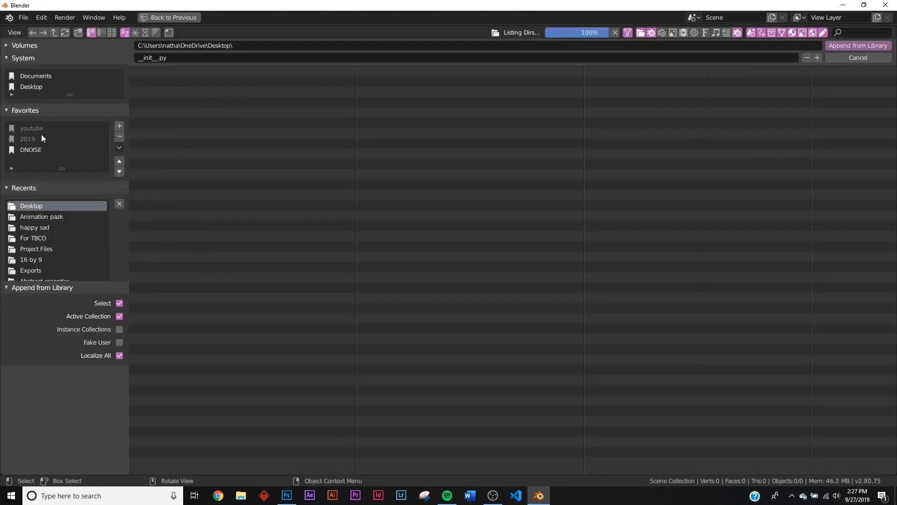
{"action": "double_click", "coordinate": [43, 279]}
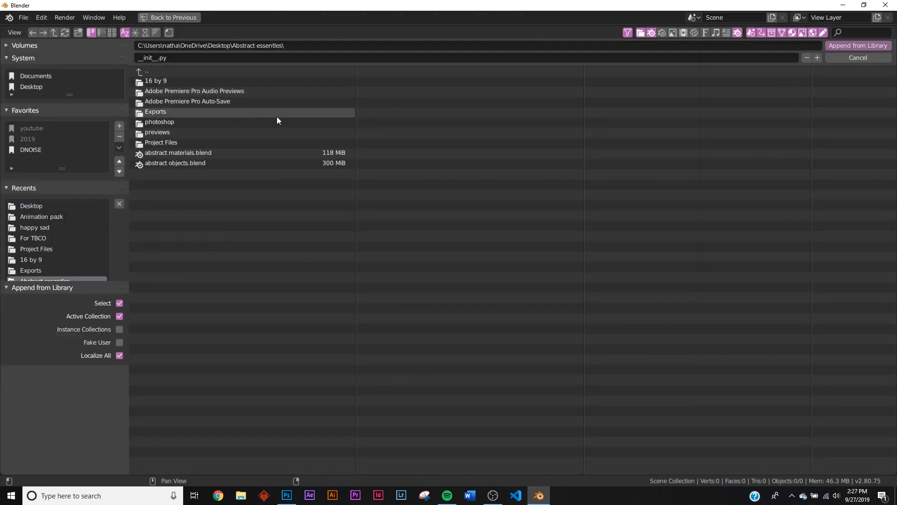
{"action": "double_click", "coordinate": [174, 163]}
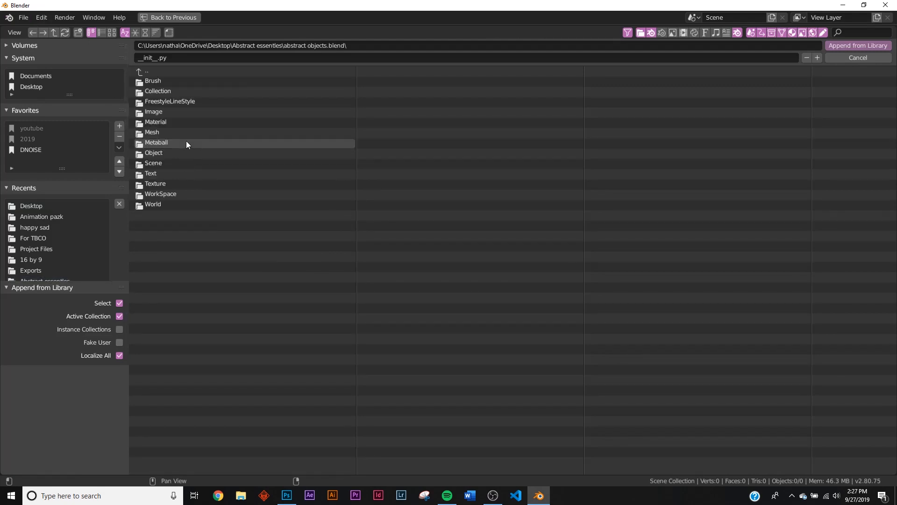
{"action": "mouse_move", "coordinate": [166, 123]}
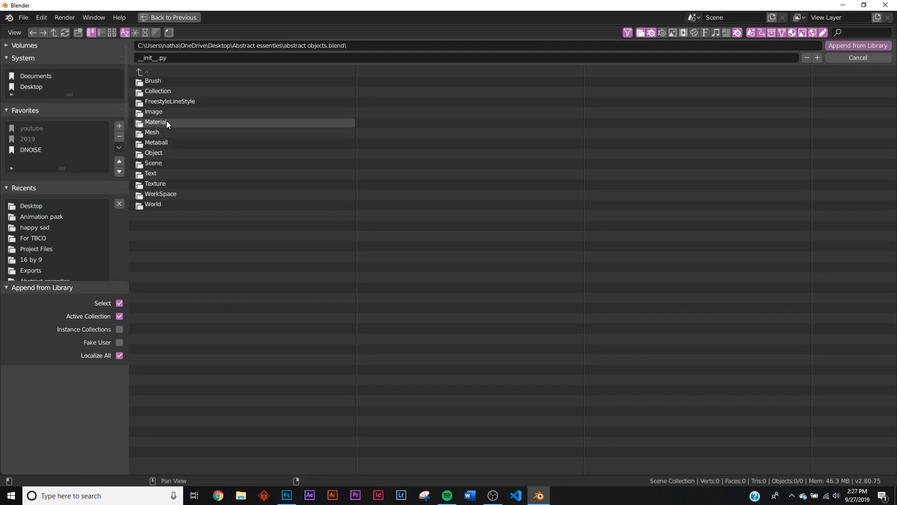
{"action": "double_click", "coordinate": [153, 153]}
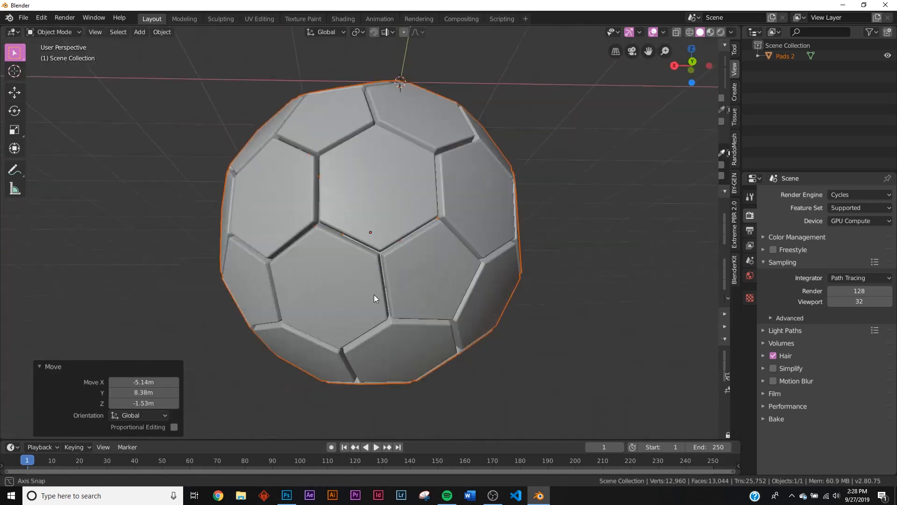
- Move the Pads 2 ball near the origin, then browse Append into abstract materials.blend
{"action": "key", "text": "g"}
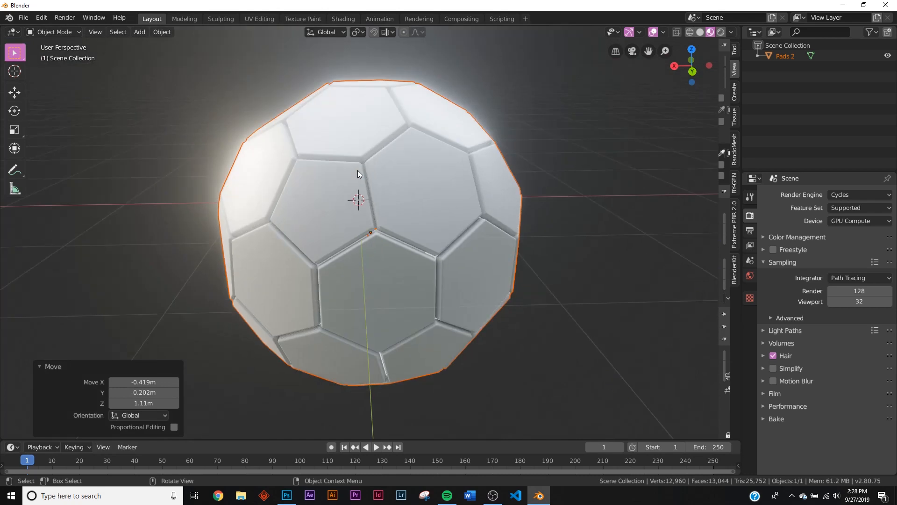
{"action": "left_click", "coordinate": [23, 18]}
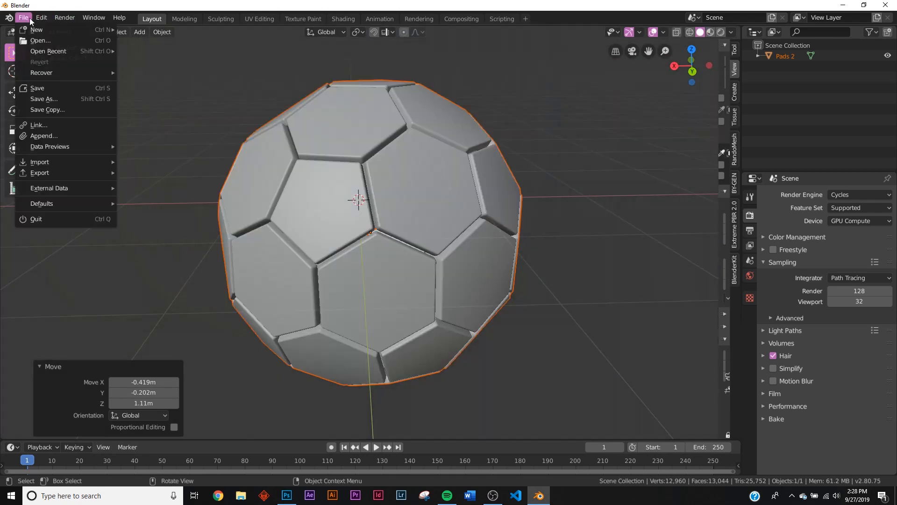
{"action": "left_click", "coordinate": [43, 136]}
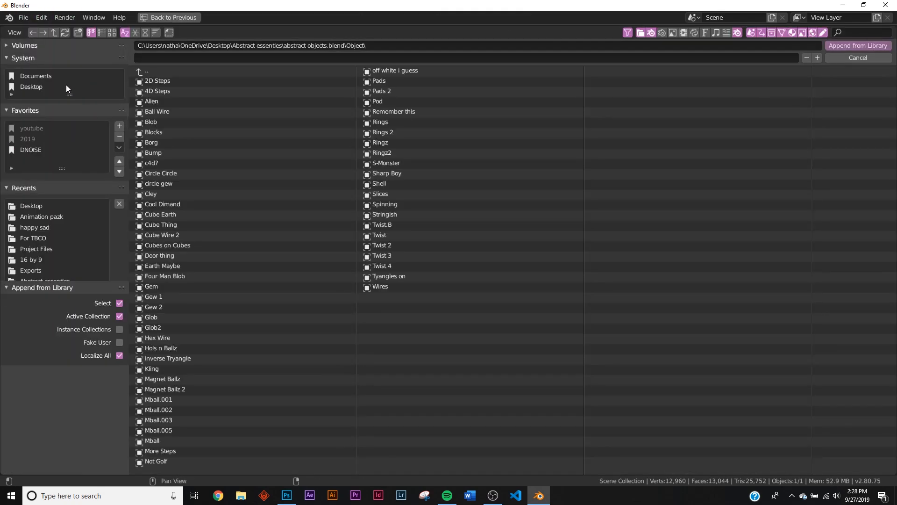
{"action": "left_click", "coordinate": [146, 71]}
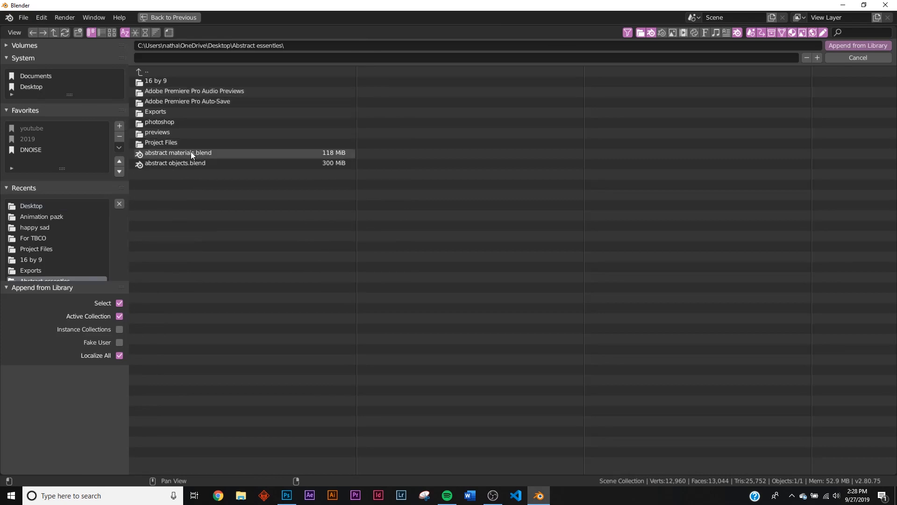
{"action": "double_click", "coordinate": [178, 153]}
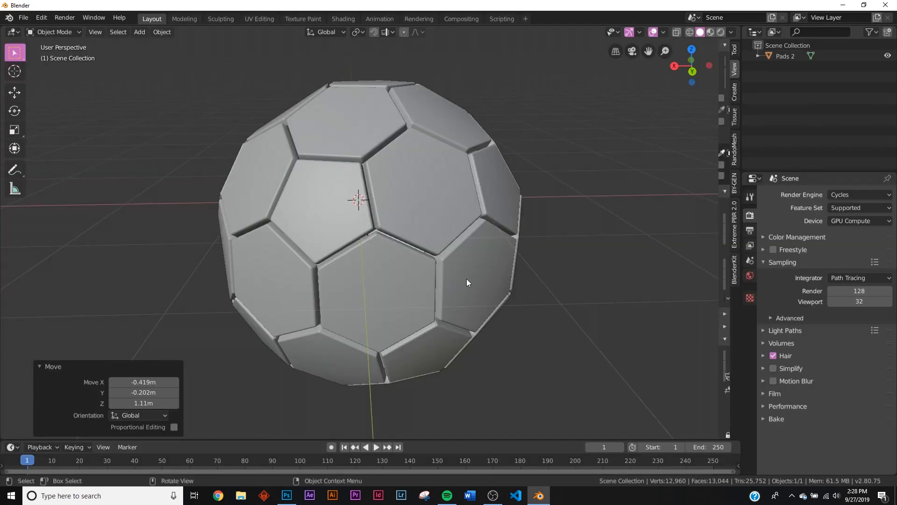
- Show the ball in Rendered viewport shading and reduce the Scratches Dos material's scale values
{"action": "left_click", "coordinate": [418, 239]}
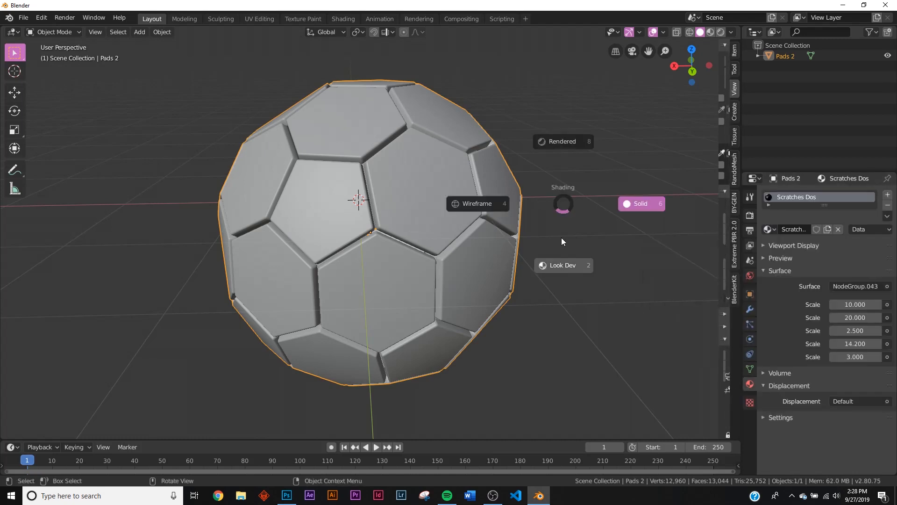
{"action": "left_click", "coordinate": [562, 141]}
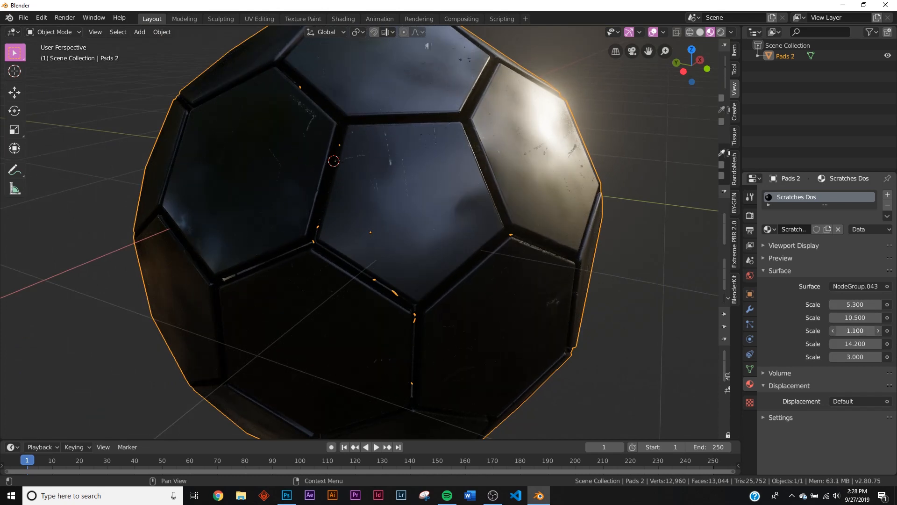
{"action": "left_click", "coordinate": [877, 330]}
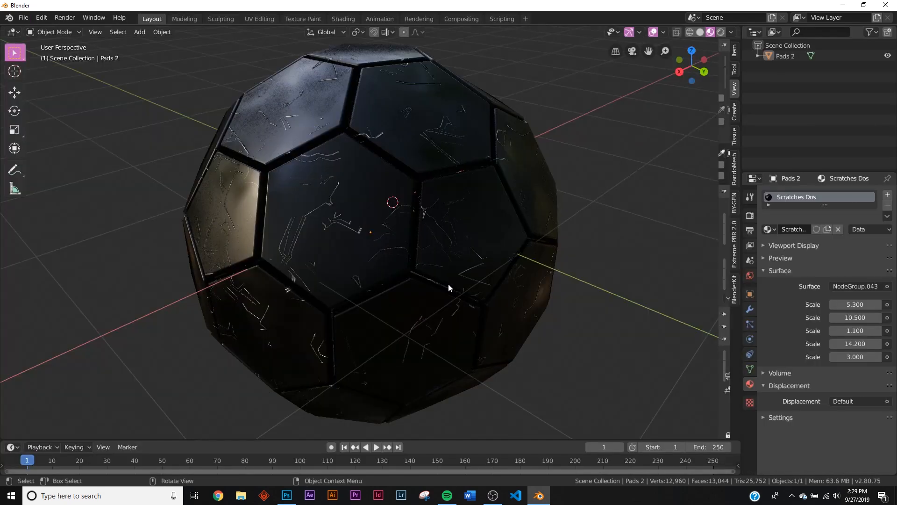
- Assign the Ceramic material to the ball and apply its scale with Ctrl+A
{"action": "left_click", "coordinate": [792, 229]}
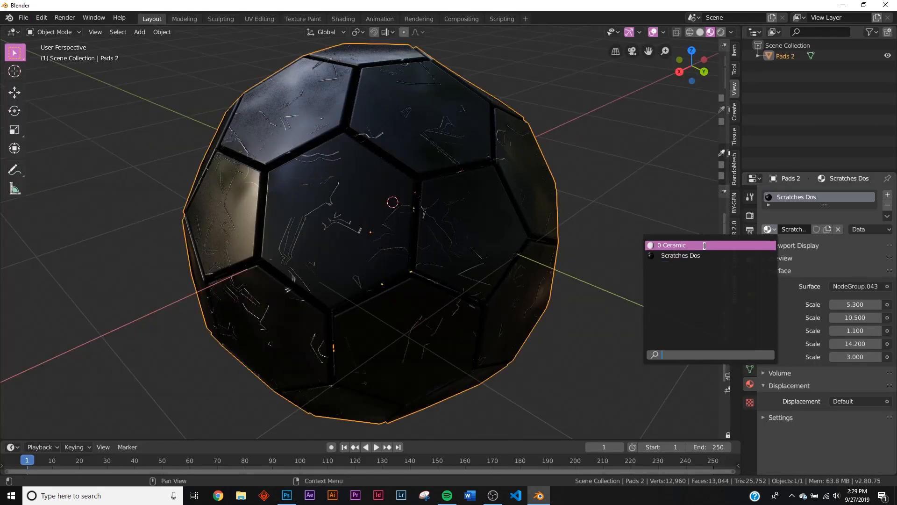
{"action": "left_click", "coordinate": [671, 244]}
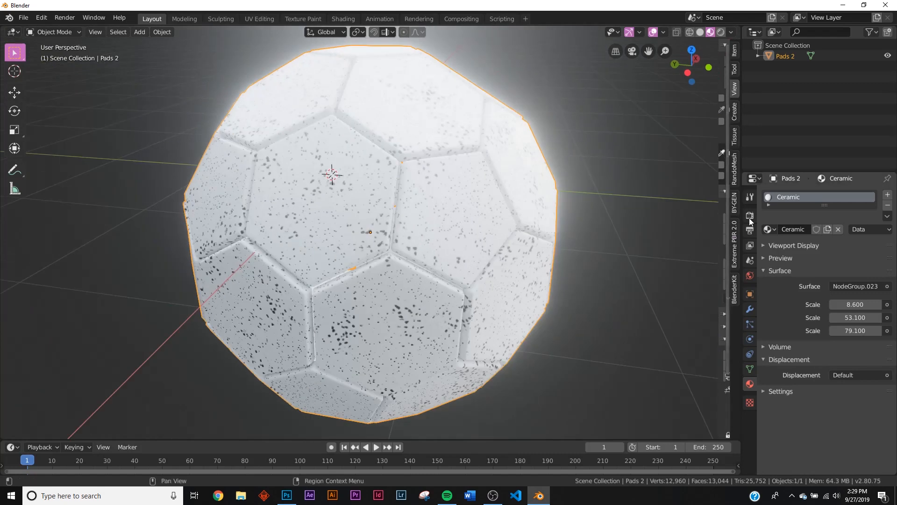
{"action": "left_click", "coordinate": [749, 216]}
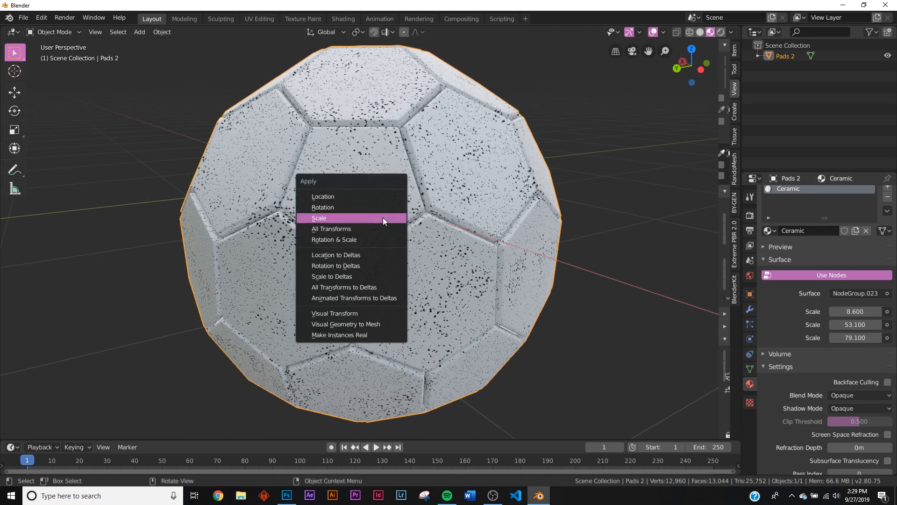
{"action": "left_click", "coordinate": [319, 218]}
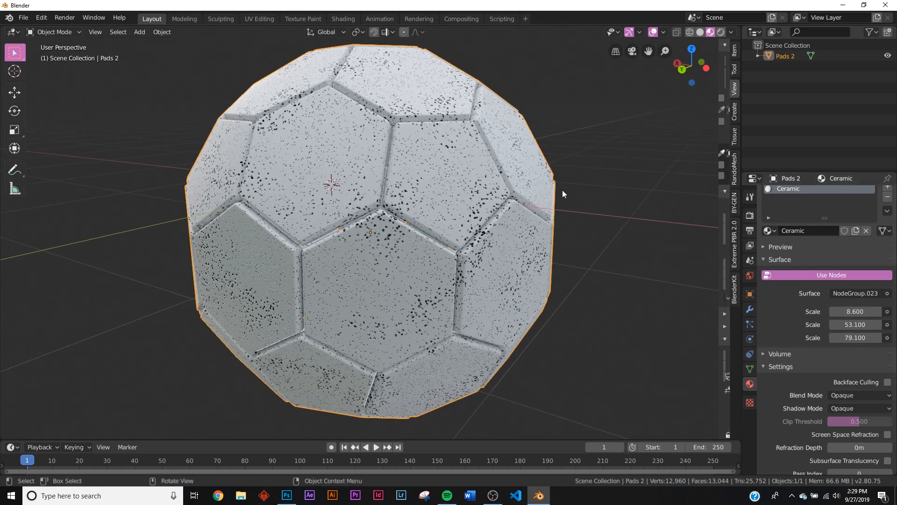
{"action": "left_click", "coordinate": [342, 18]}
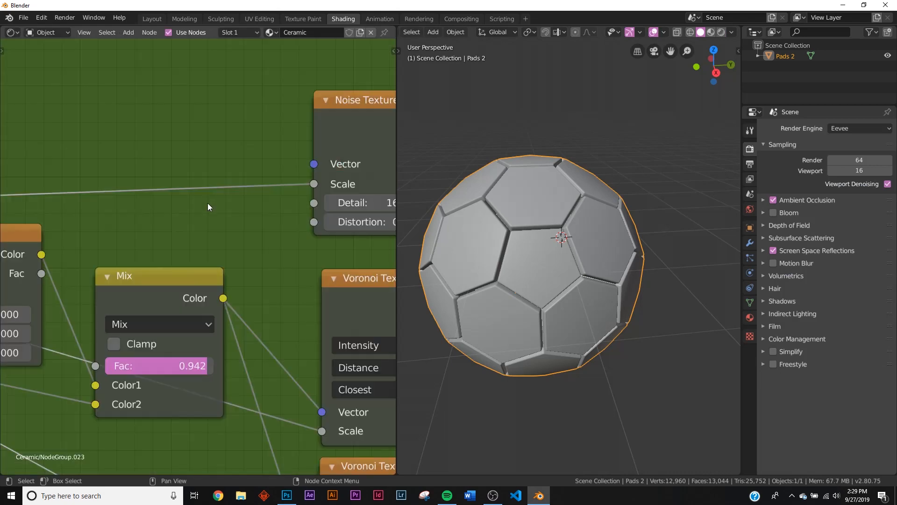
{"action": "scroll", "scroll_direction": "down", "scroll_amount": 3}
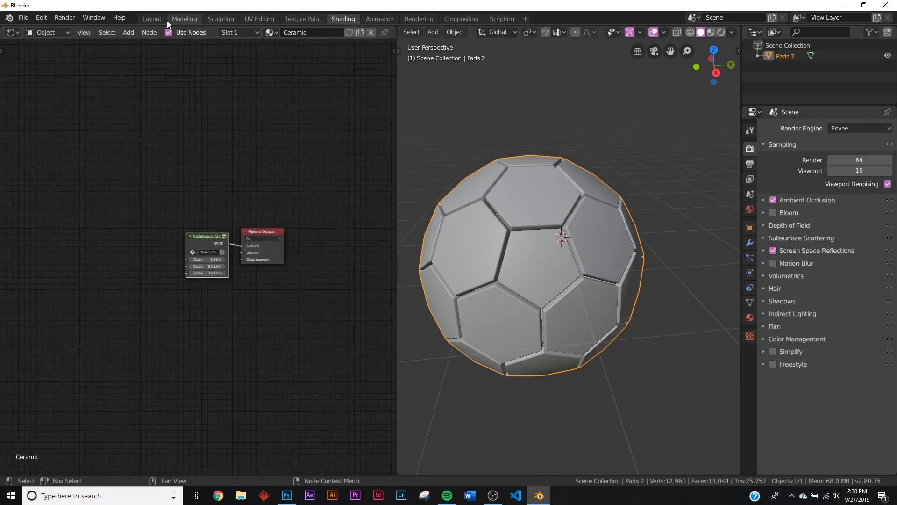
{"action": "left_click", "coordinate": [151, 19]}
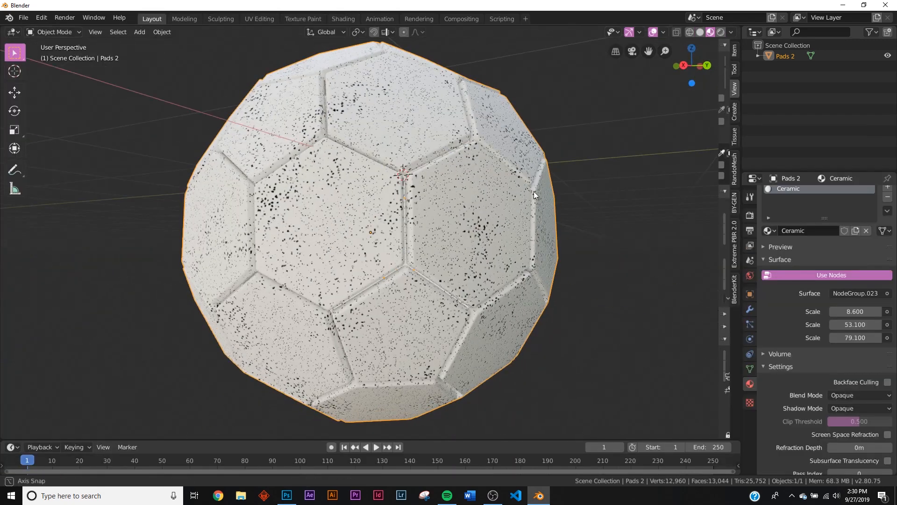
- Open stuck.blend from Desktop > Abstract essentles > Project Files
{"action": "left_click", "coordinate": [23, 17]}
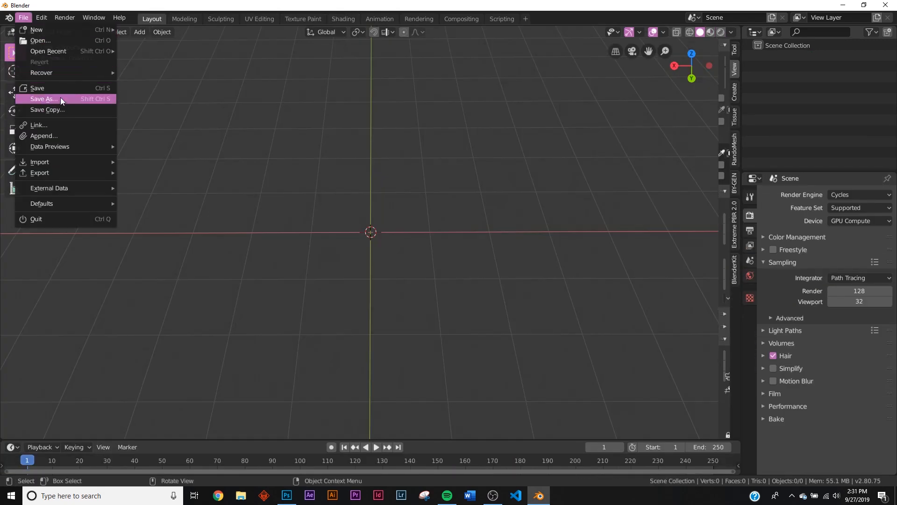
{"action": "left_click", "coordinate": [42, 99]}
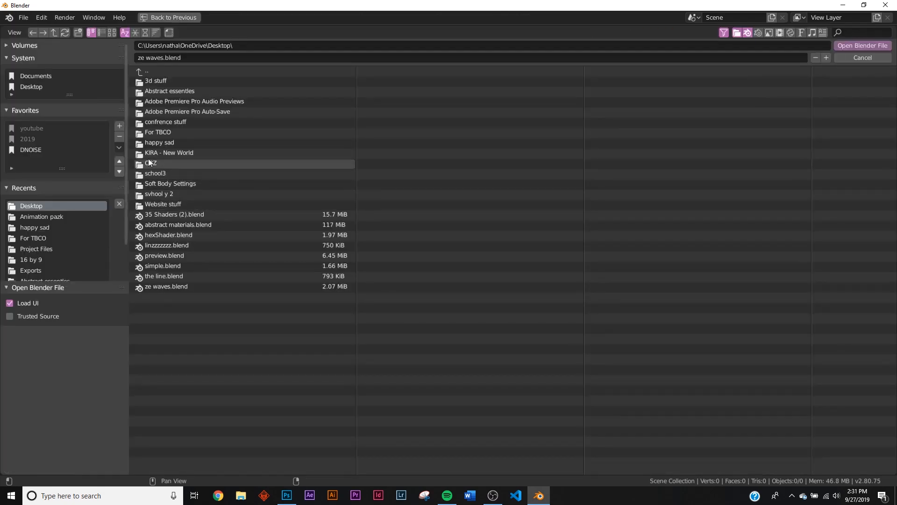
{"action": "double_click", "coordinate": [169, 90]}
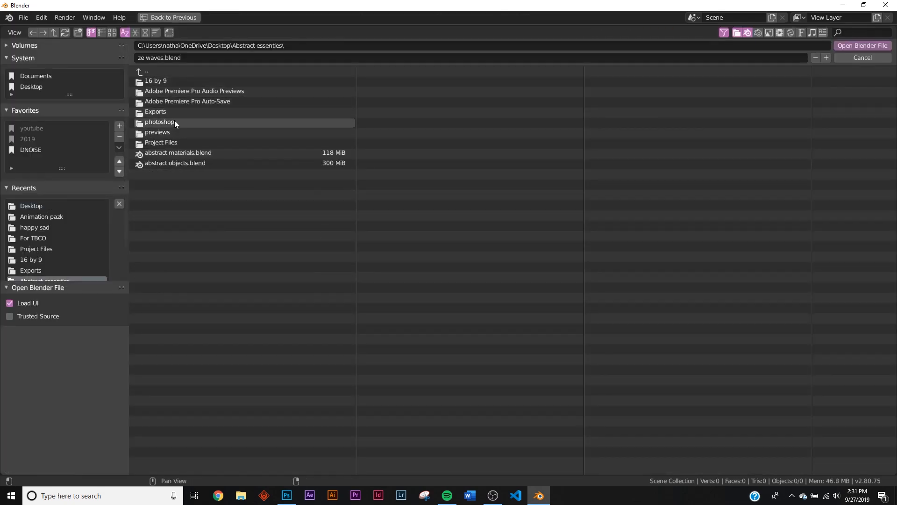
{"action": "double_click", "coordinate": [161, 142]}
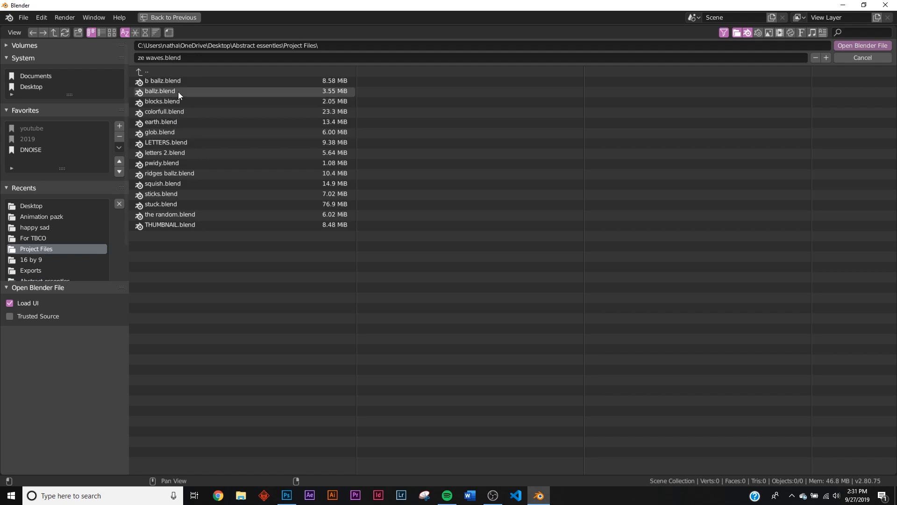
{"action": "mouse_move", "coordinate": [171, 197]}
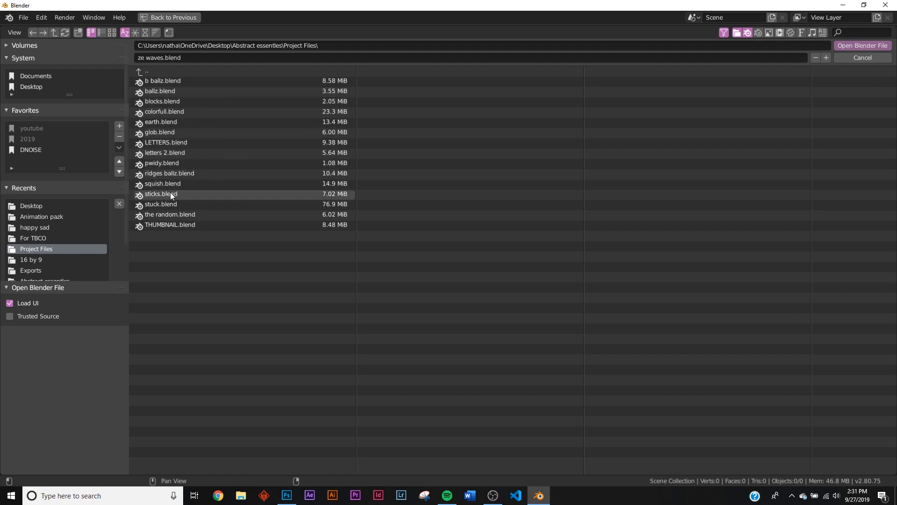
{"action": "left_click", "coordinate": [161, 204]}
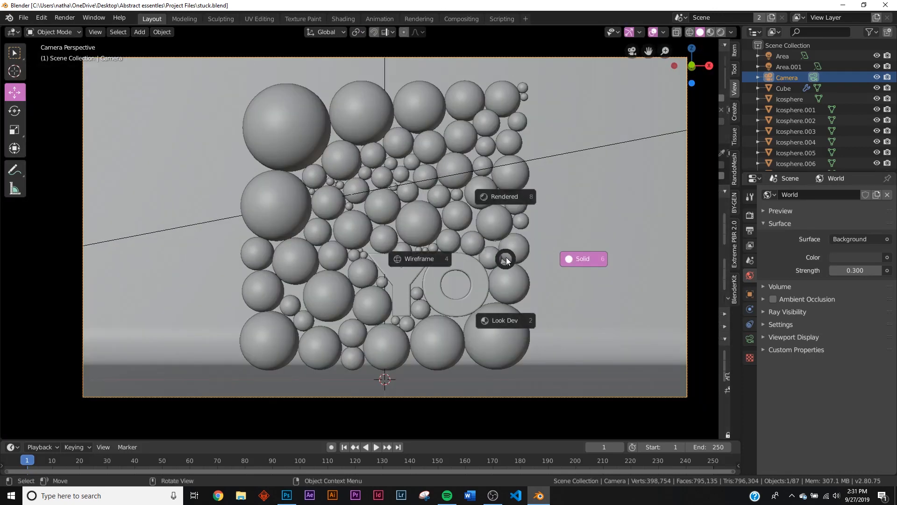
{"action": "left_click", "coordinate": [504, 259]}
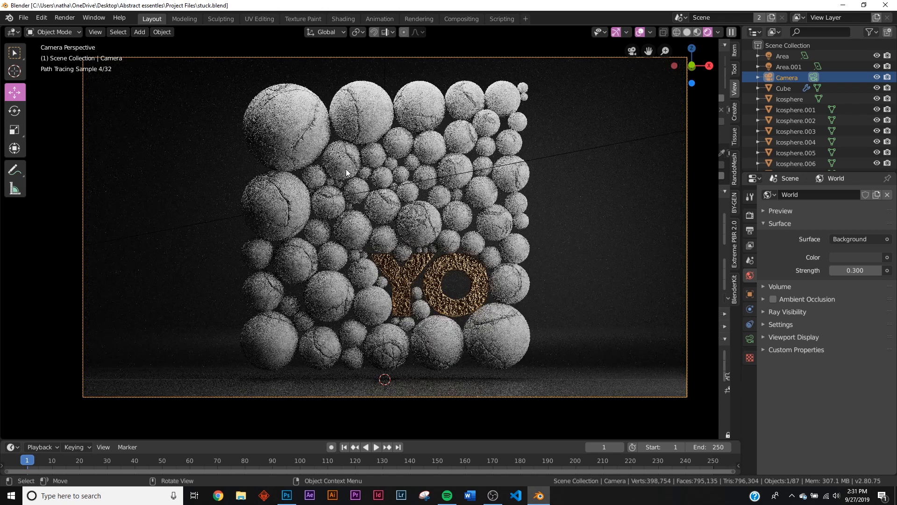
{"action": "left_click", "coordinate": [687, 32]}
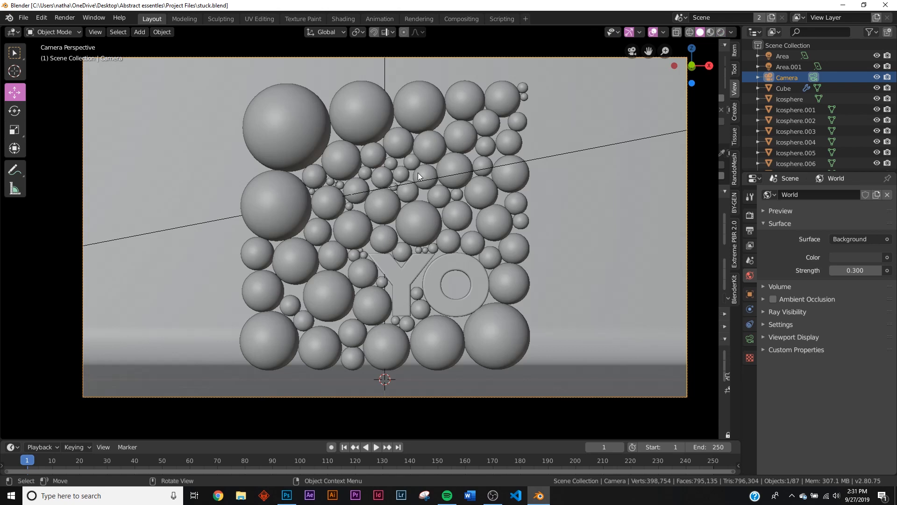
{"action": "mouse_move", "coordinate": [804, 239]}
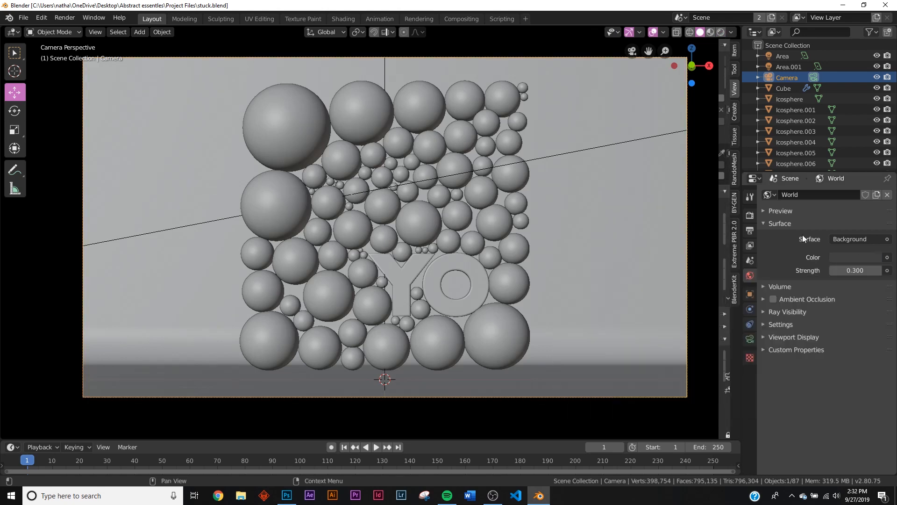
{"action": "left_click", "coordinate": [887, 257]}
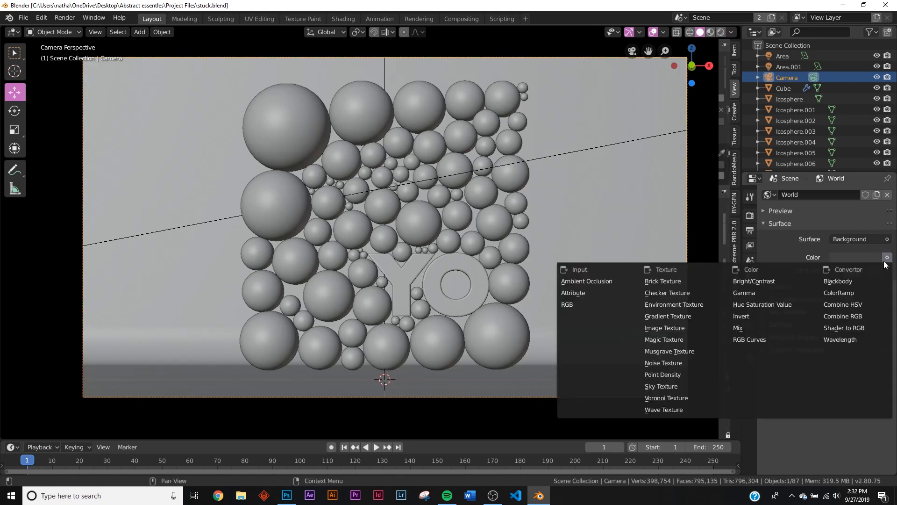
{"action": "mouse_move", "coordinate": [674, 304]}
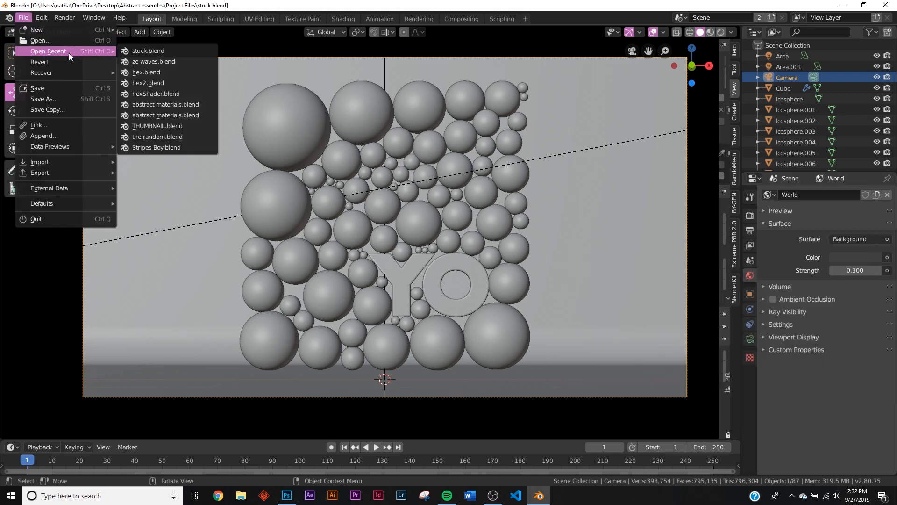
- Open abstract materials.blend from the recent files list
{"action": "left_click", "coordinate": [166, 104]}
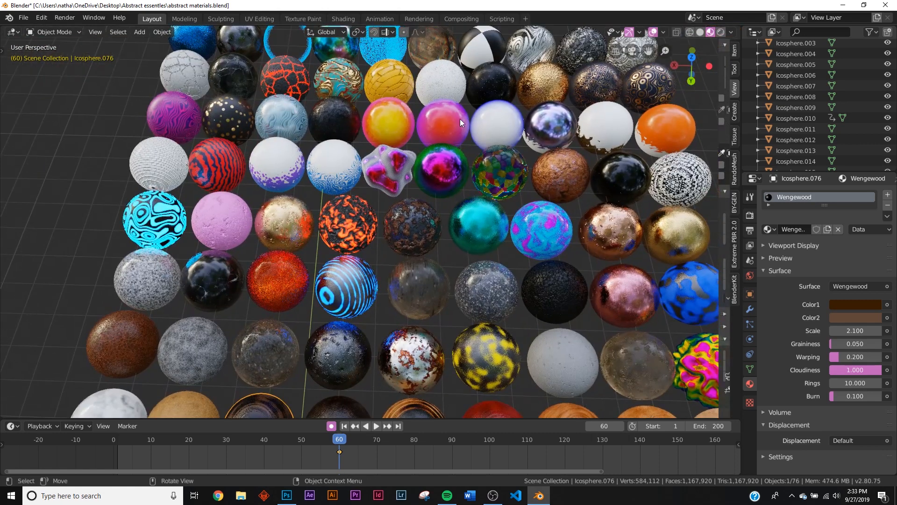
{"action": "left_click", "coordinate": [663, 132]}
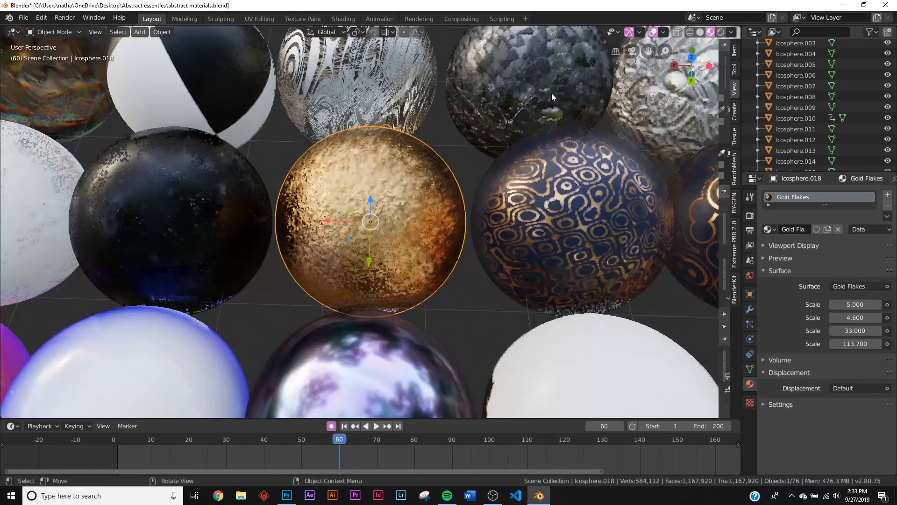
{"action": "scroll", "scroll_direction": "down", "scroll_amount": 3}
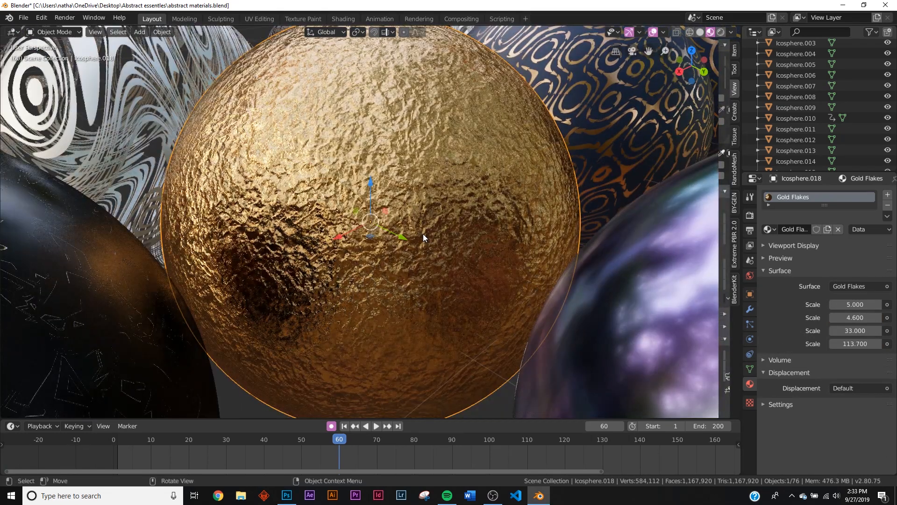
{"action": "scroll", "scroll_direction": "down", "scroll_amount": 3}
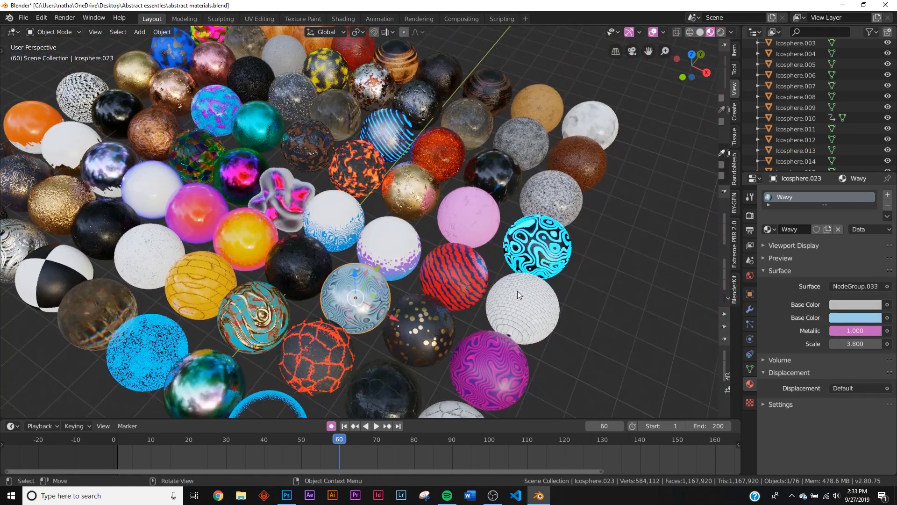
{"action": "left_click", "coordinate": [576, 164]}
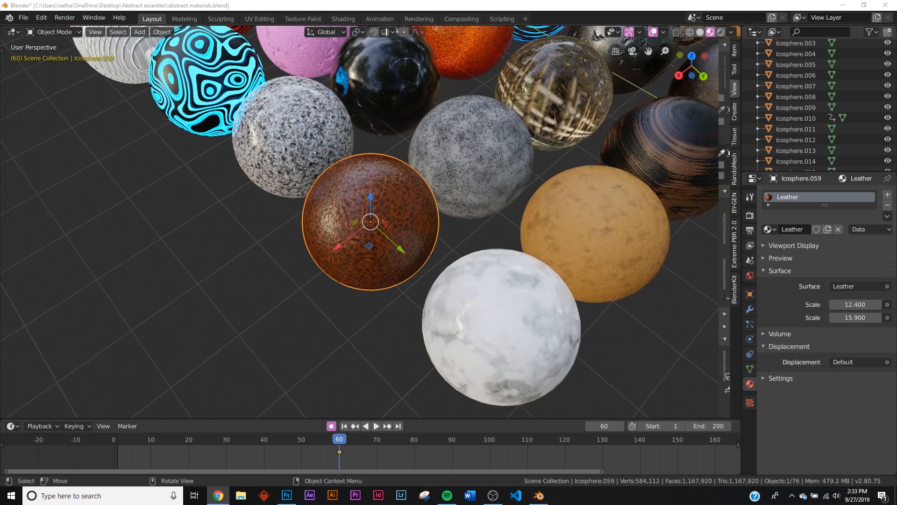
- Browse the Instagram profile in Chrome, viewing the wooden-blocks and purple-shapes ESSENTIALS posts
{"action": "left_click", "coordinate": [217, 495]}
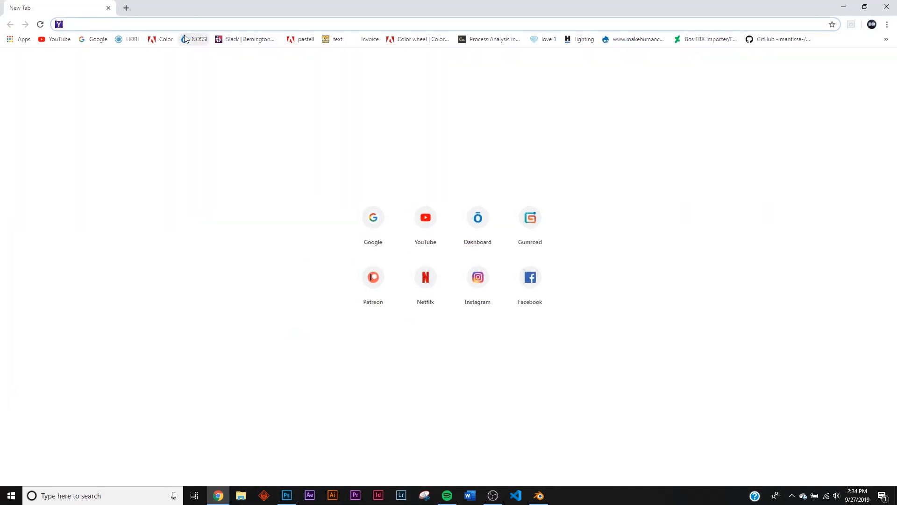
{"action": "left_click", "coordinate": [477, 277]}
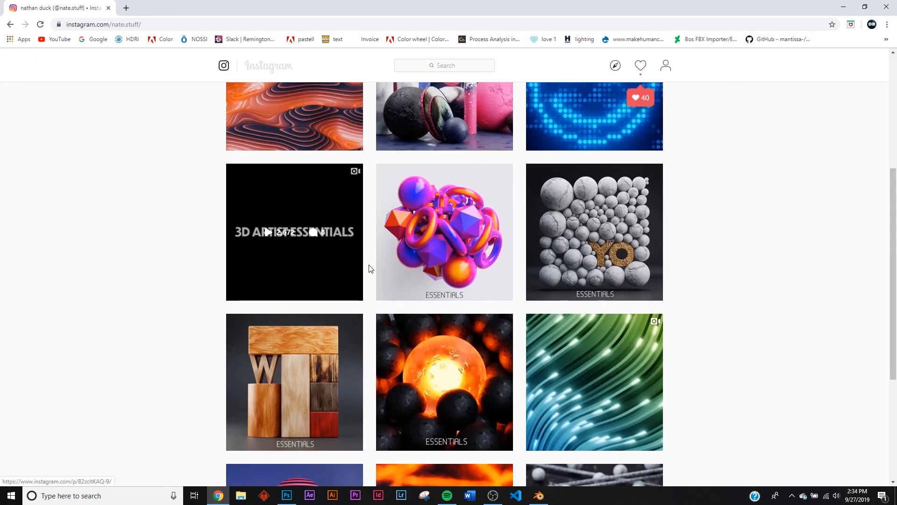
{"action": "scroll", "scroll_direction": "down", "scroll_amount": 3}
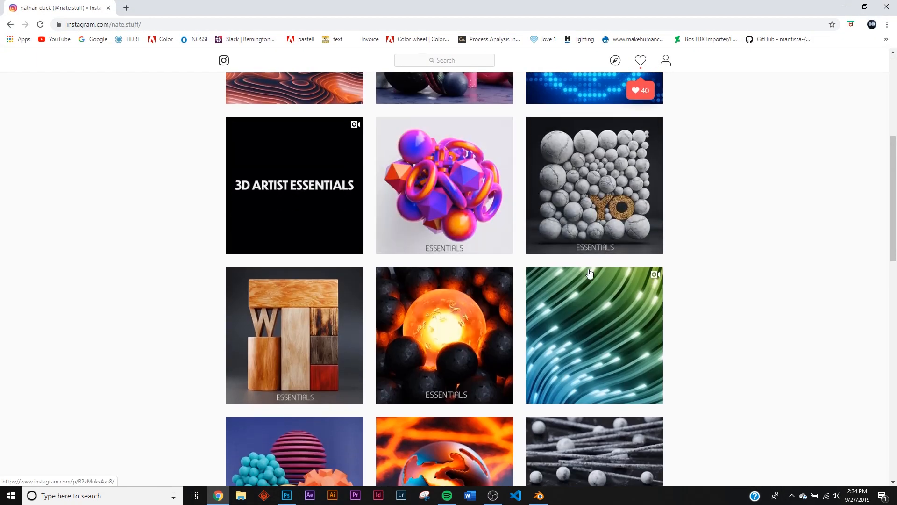
{"action": "left_click", "coordinate": [294, 336]}
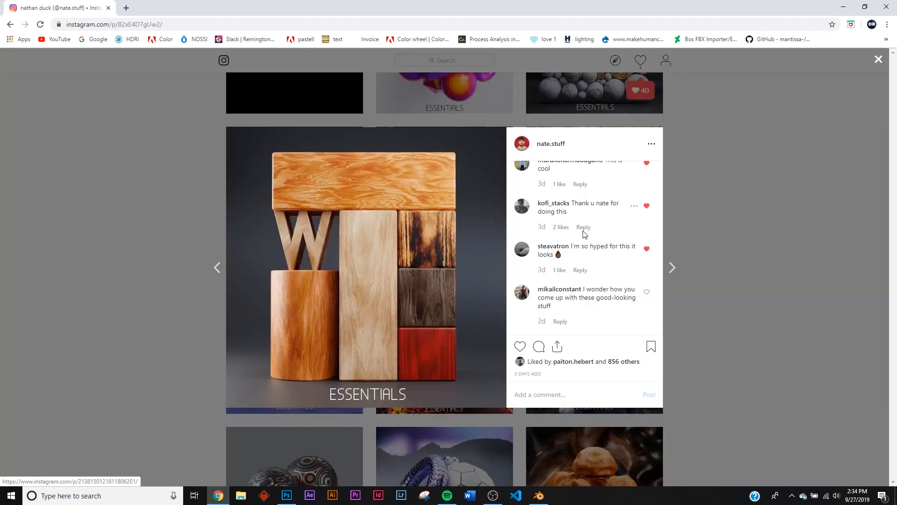
{"action": "left_click", "coordinate": [879, 59]}
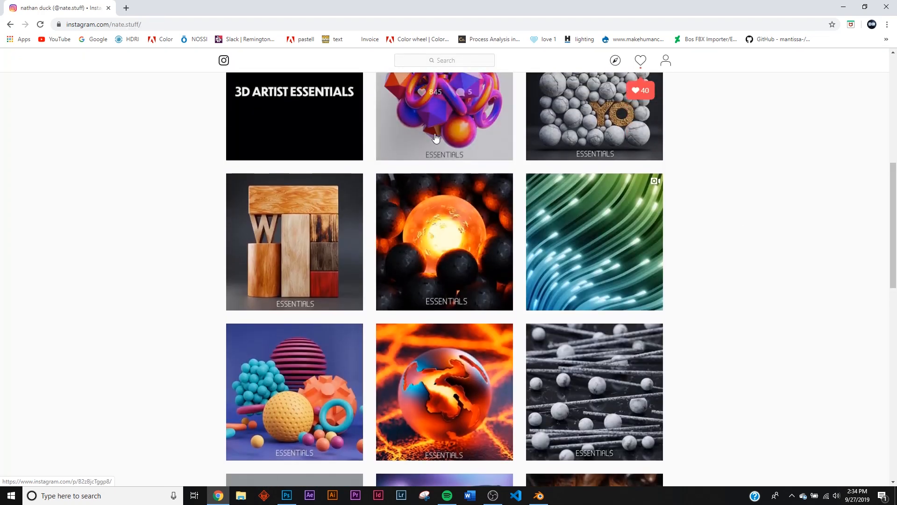
{"action": "left_click", "coordinate": [444, 116]}
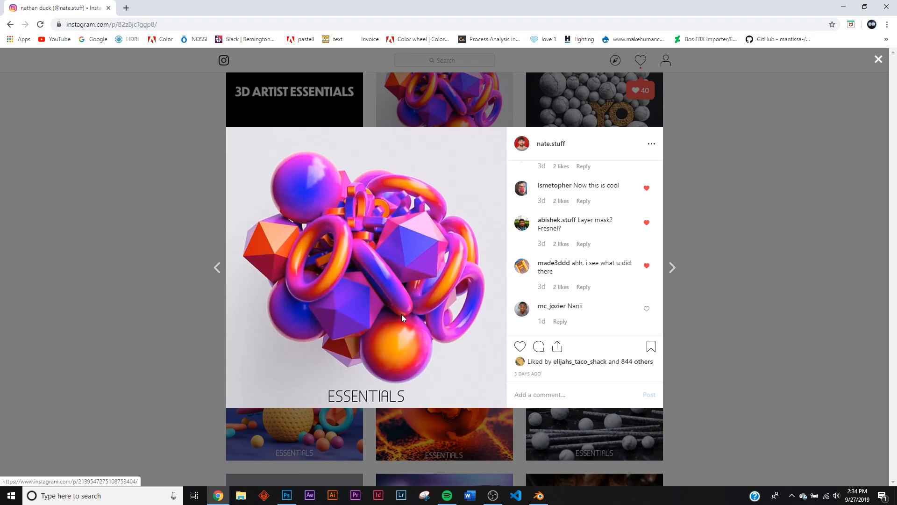
{"action": "left_click", "coordinate": [878, 59]}
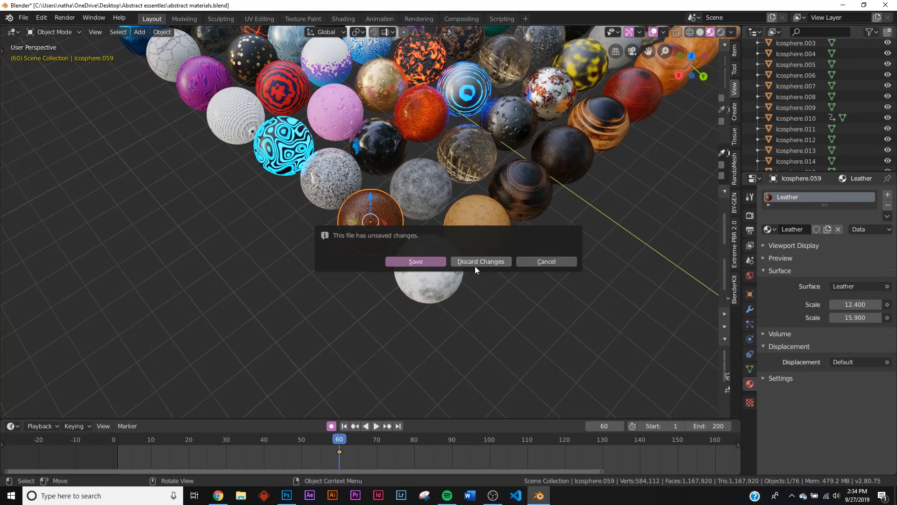
- Discard unsaved changes so abstract objects.blend opens
{"action": "left_click", "coordinate": [480, 262]}
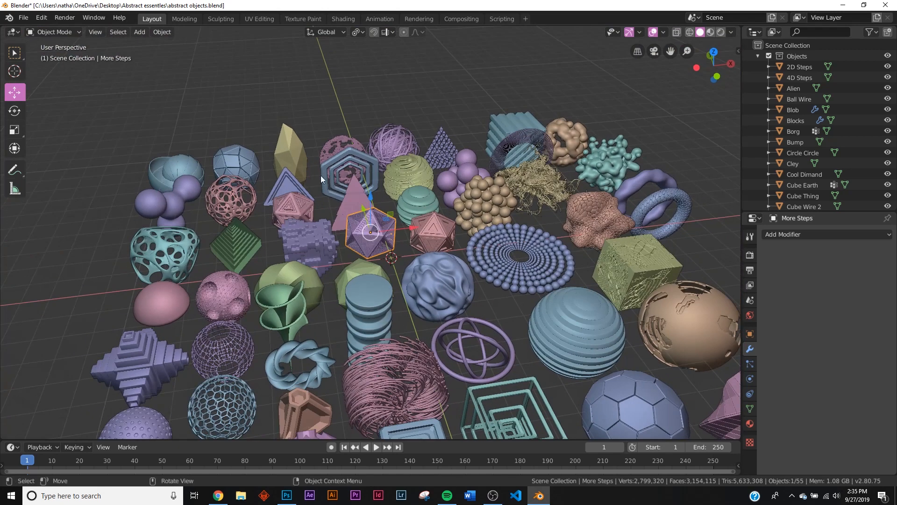
{"action": "mouse_move", "coordinate": [354, 207]}
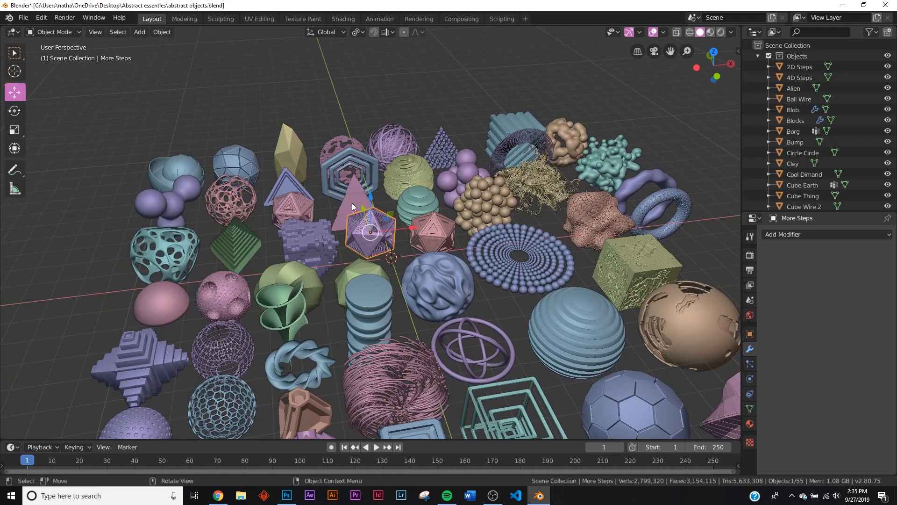